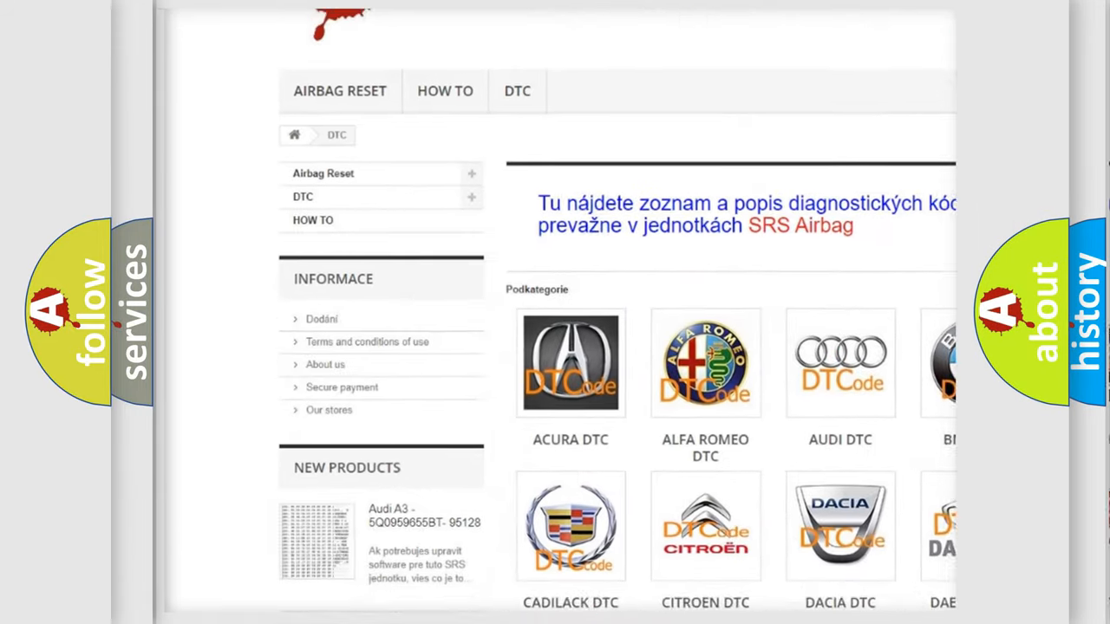
scroll("down", 3)
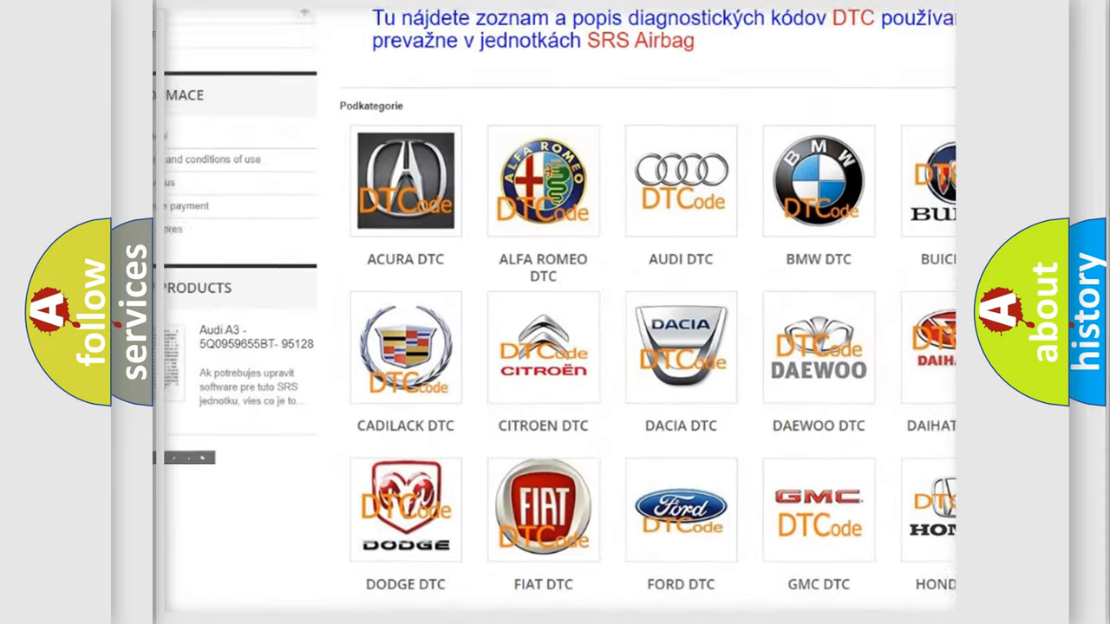
scroll("down", 3)
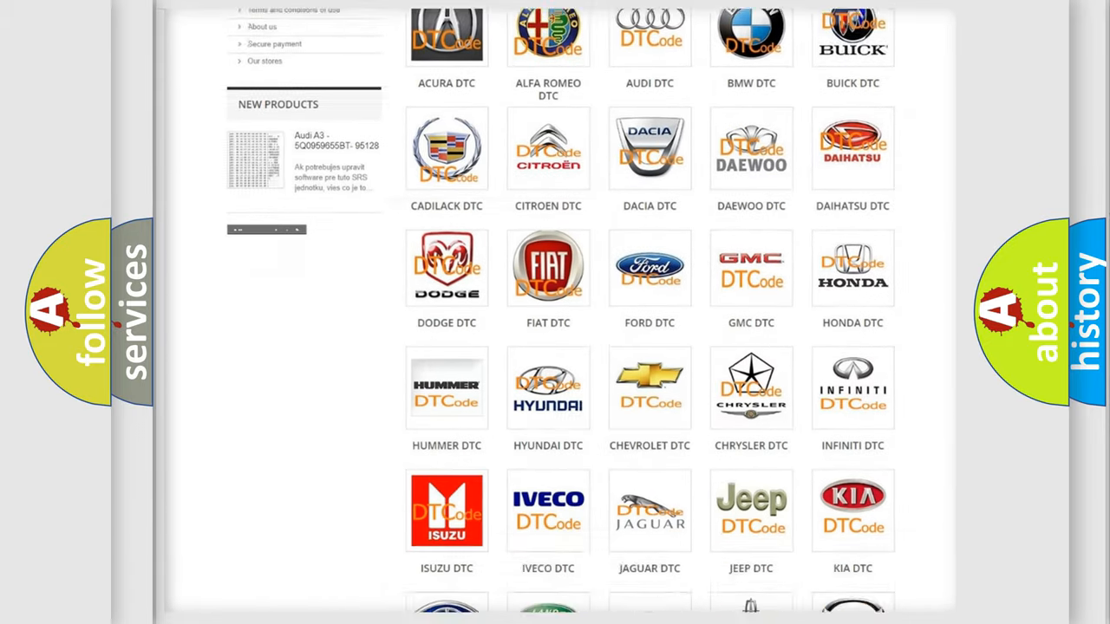
scroll("down", 3)
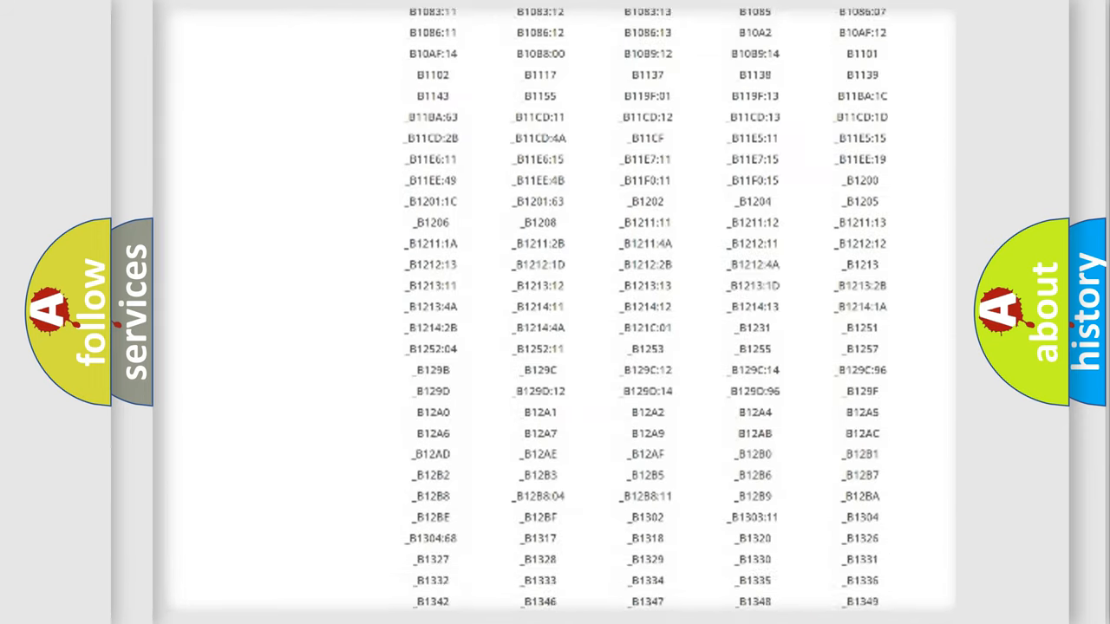
scroll("down", 3)
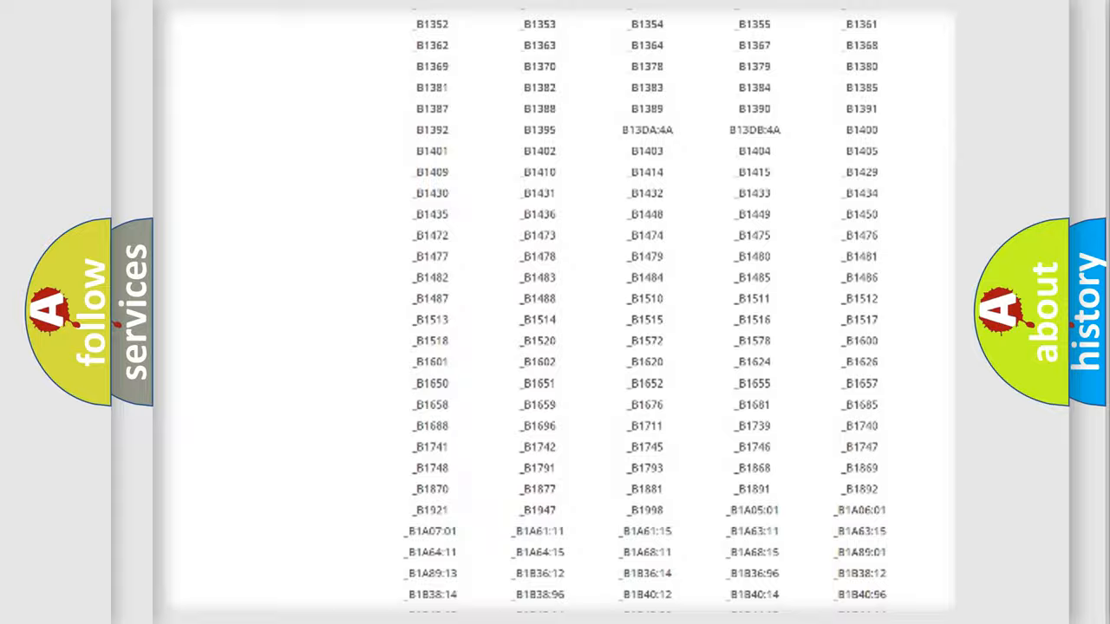